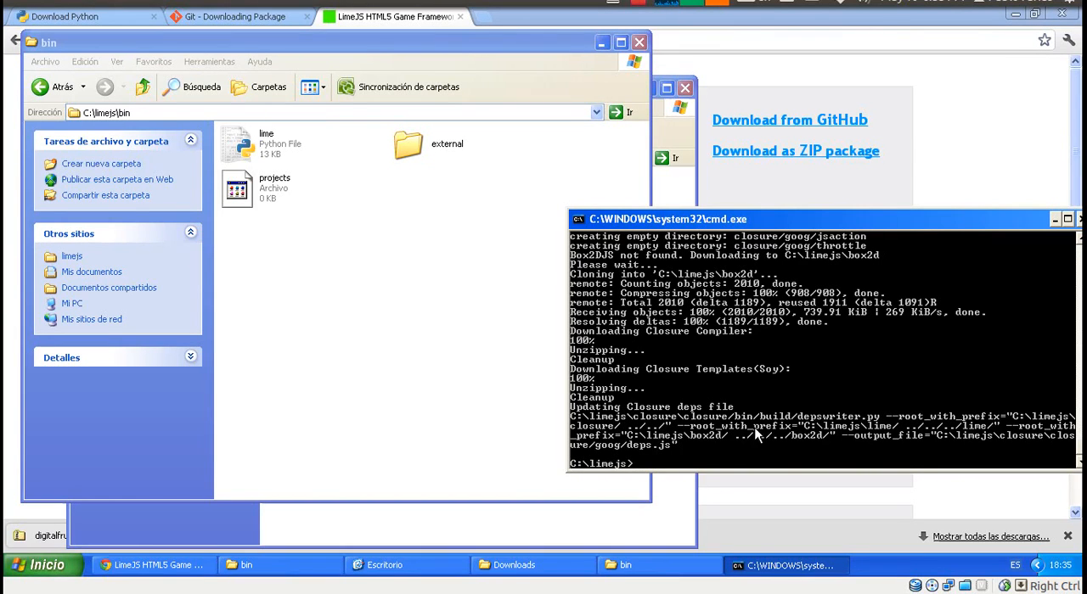
mouse_move(744, 452)
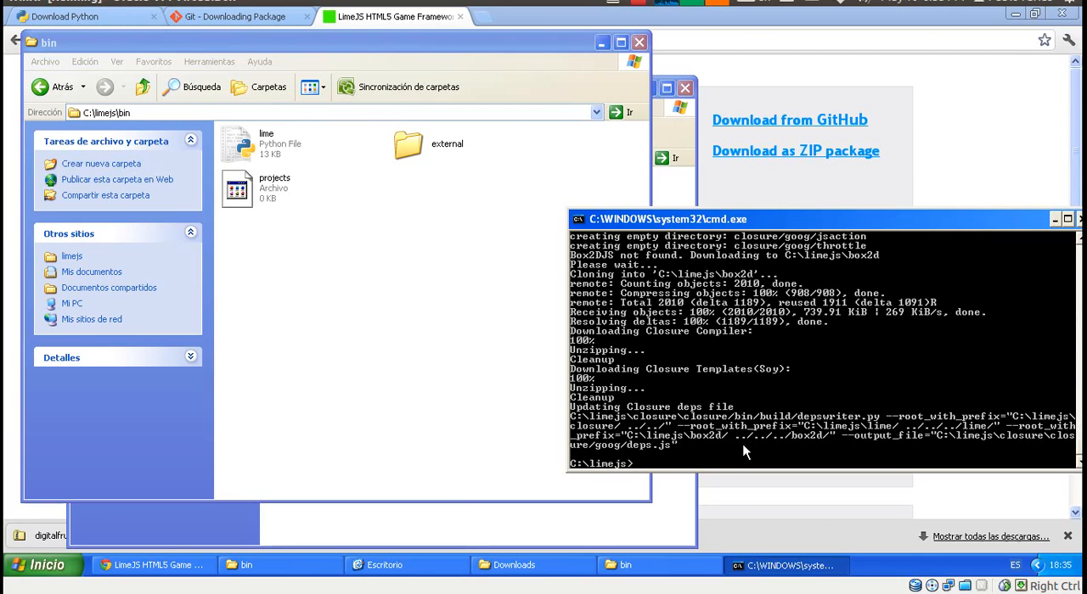
mouse_move(450, 469)
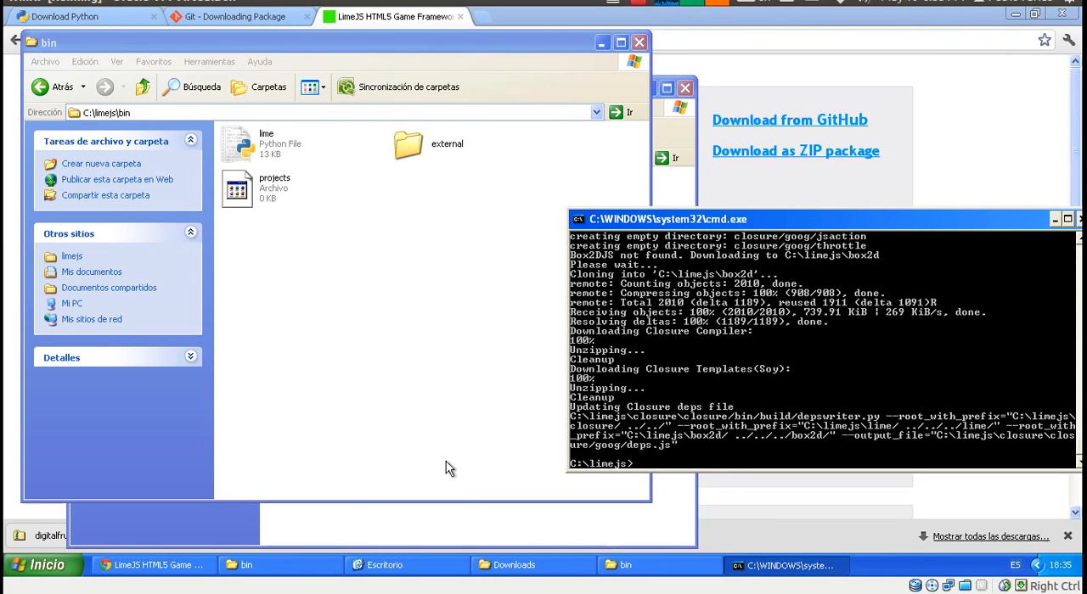
Go up to C:\limejs and select the newly downloaded box2d and closure folders
click(40, 88)
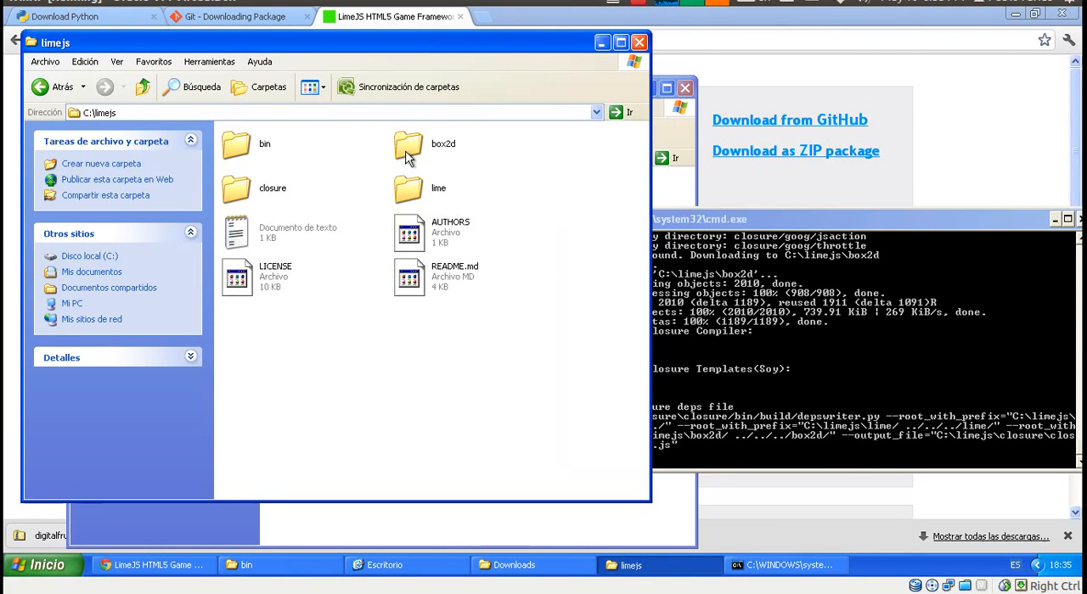
click(424, 144)
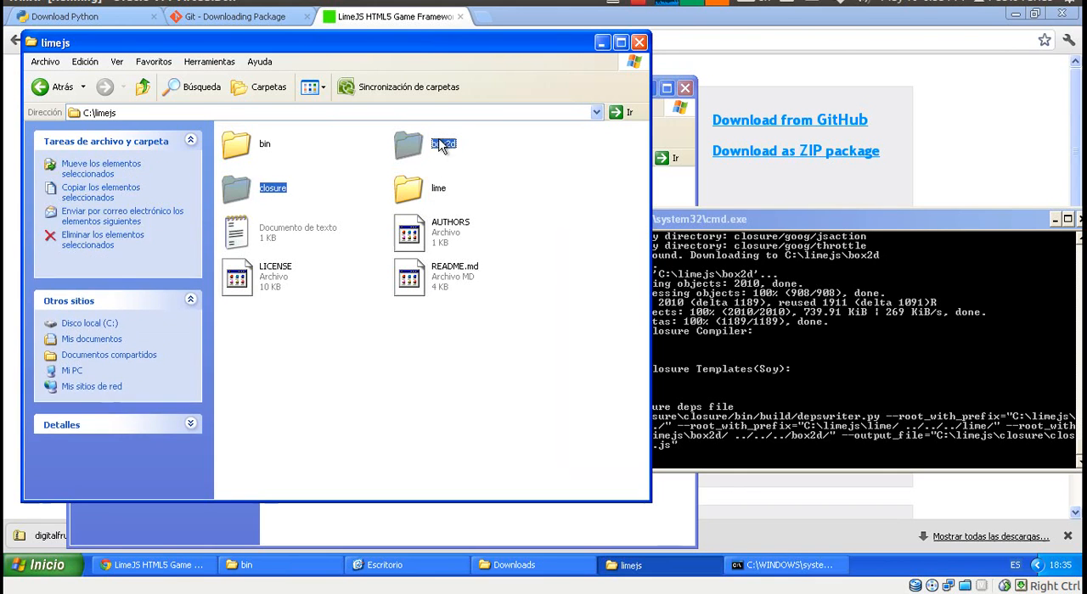
click(428, 144)
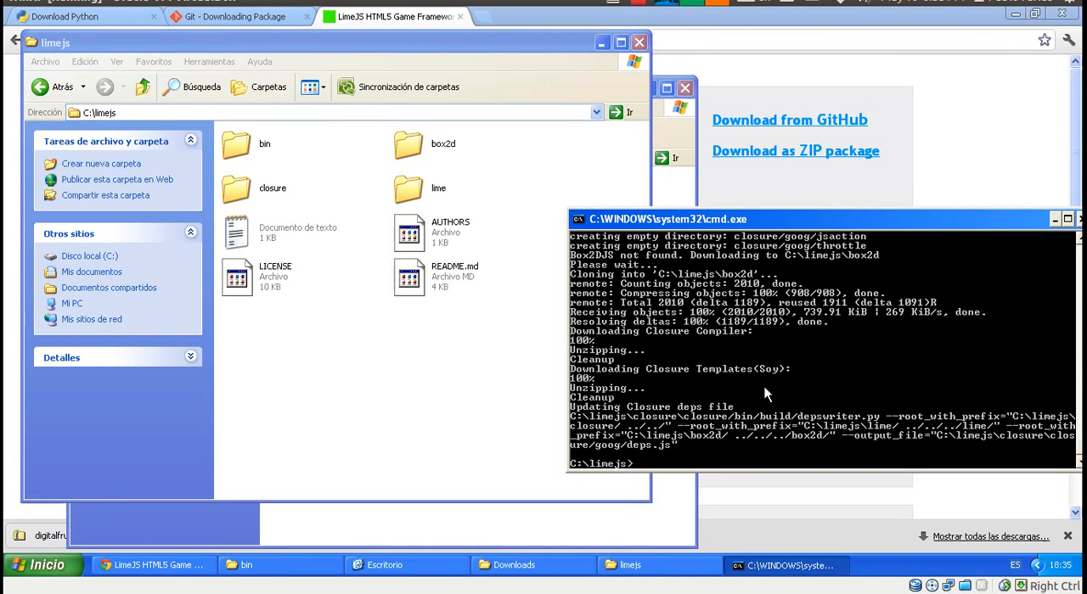
mouse_move(825, 468)
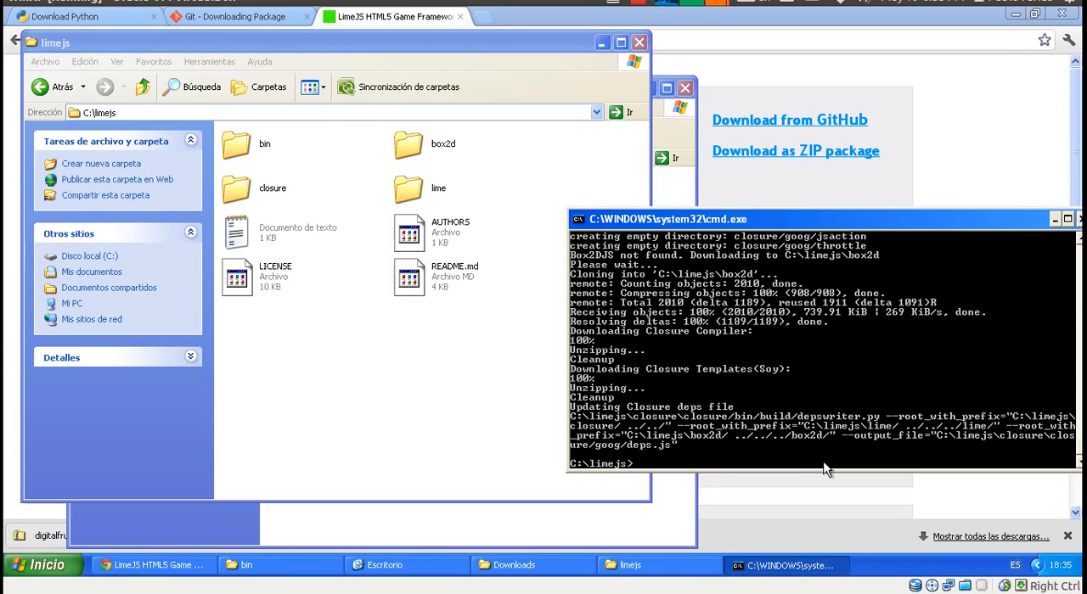
mouse_move(802, 459)
text(bin\)
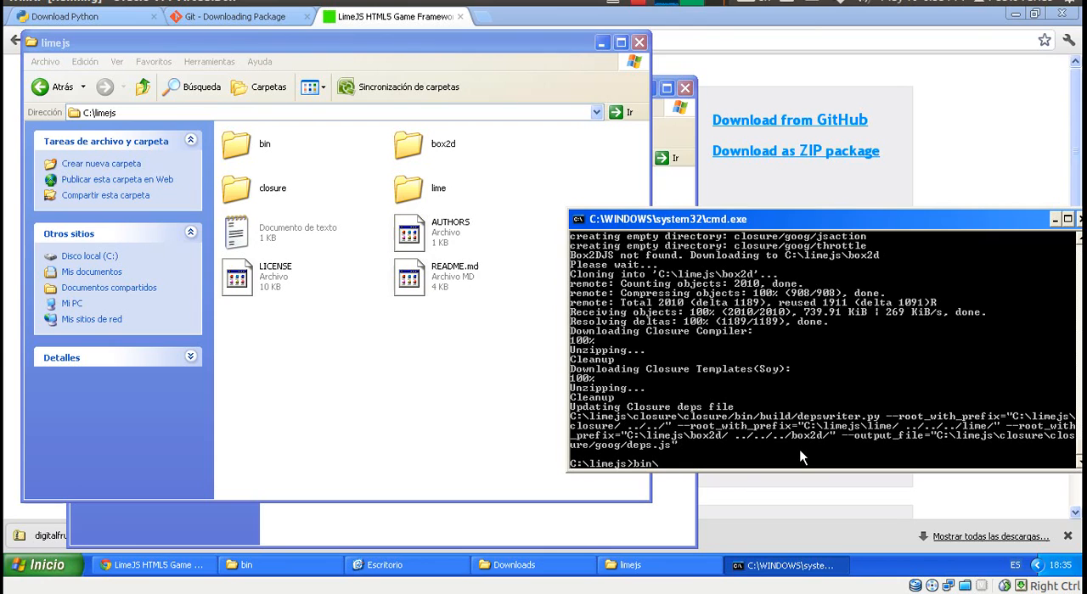
Run bin\lime.py create helloworld to generate the helloworld project folder
text(line.py c)
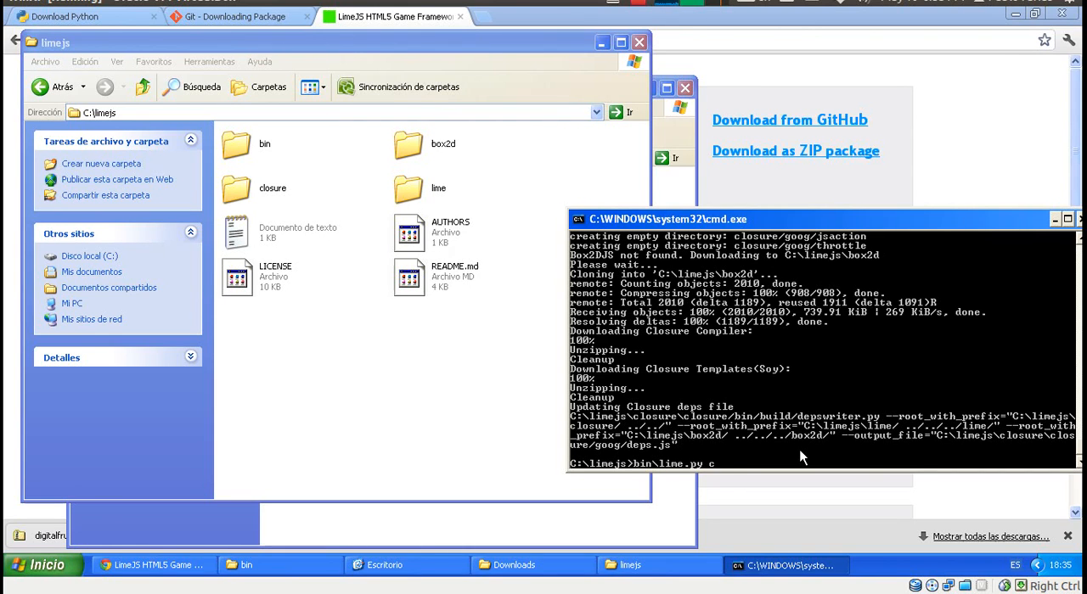
text(reate)
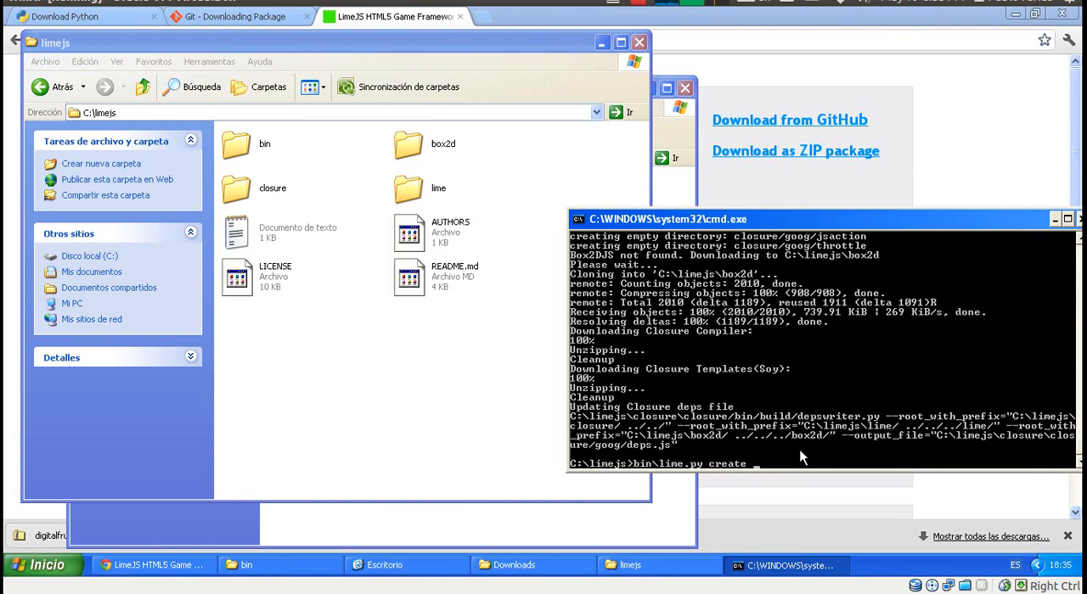
text(helloworld)
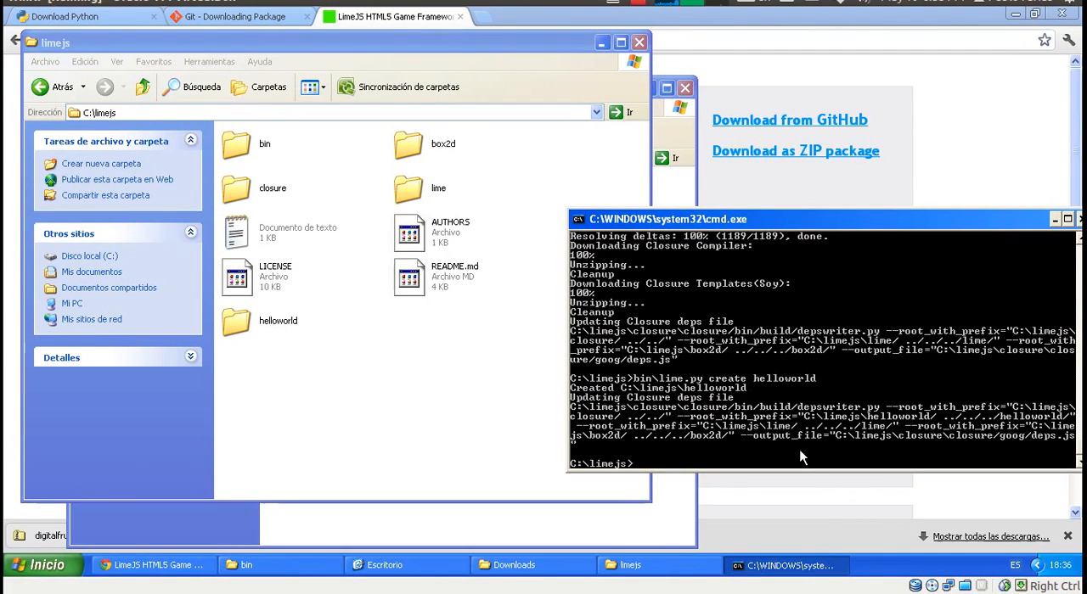
click(278, 319)
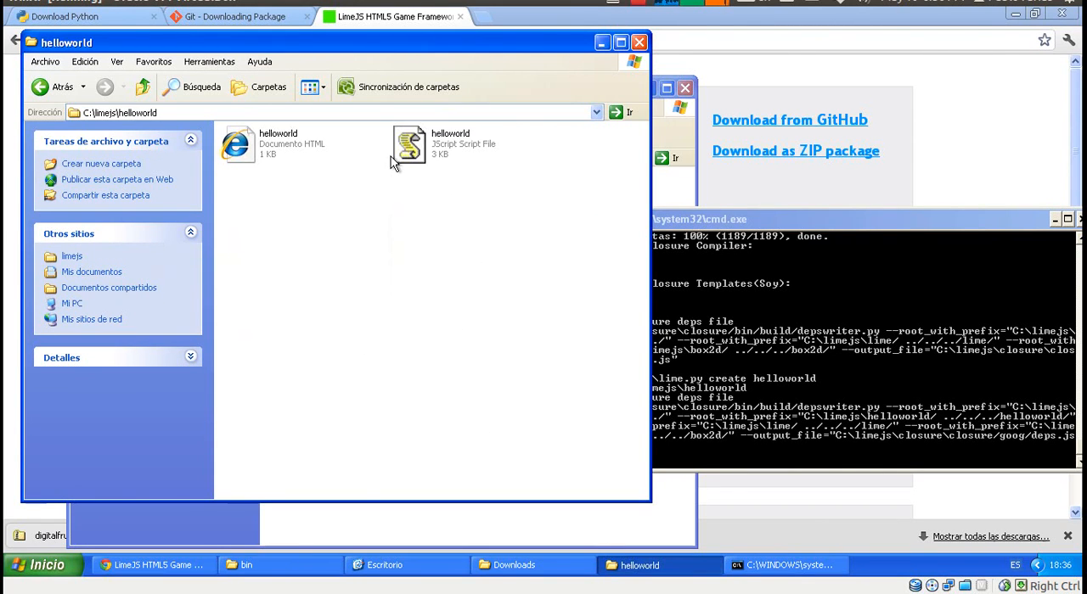
mouse_move(482, 161)
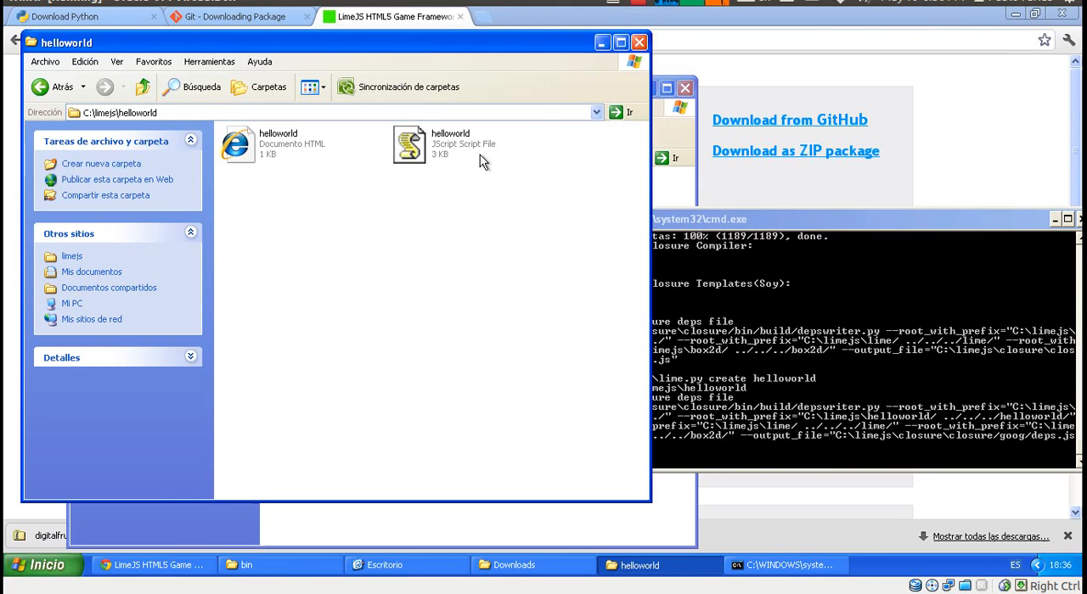
Select helloworld.html in the helloworld folder and bring up its open-with options
click(279, 143)
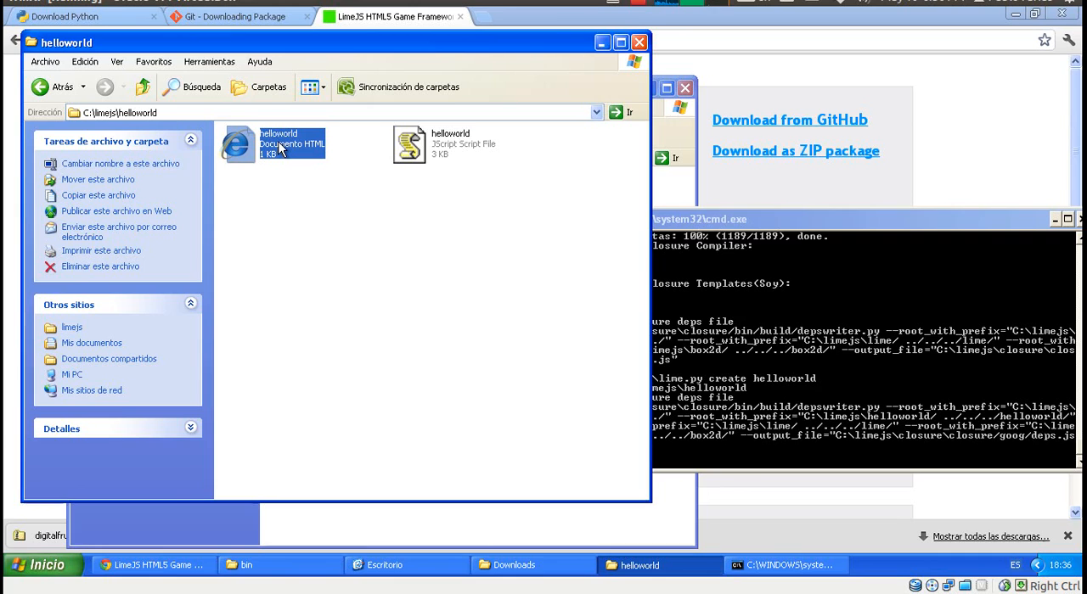
mouse_move(289, 149)
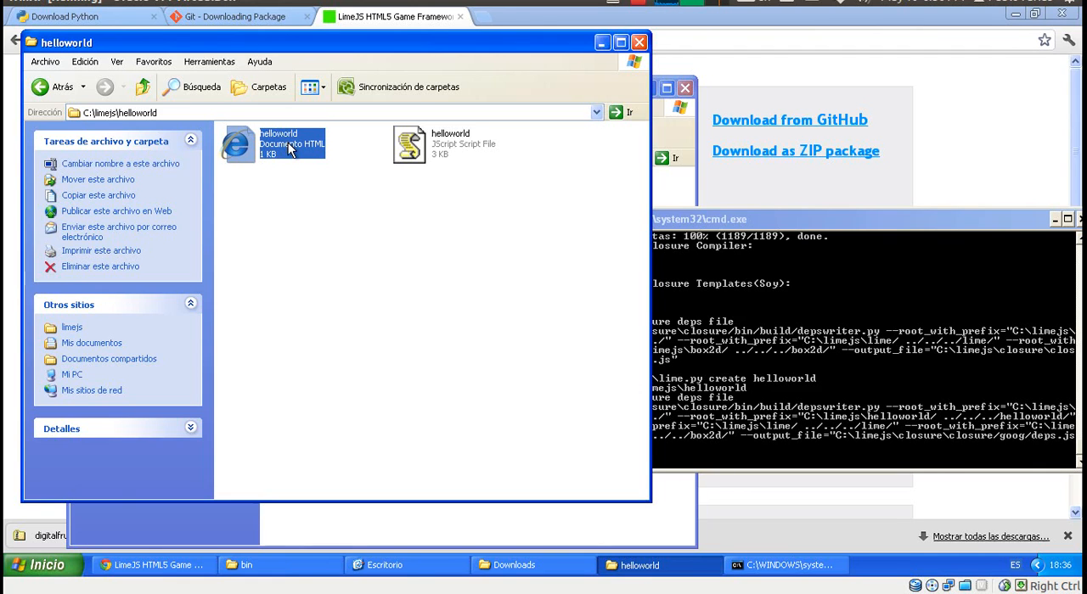
mouse_move(282, 146)
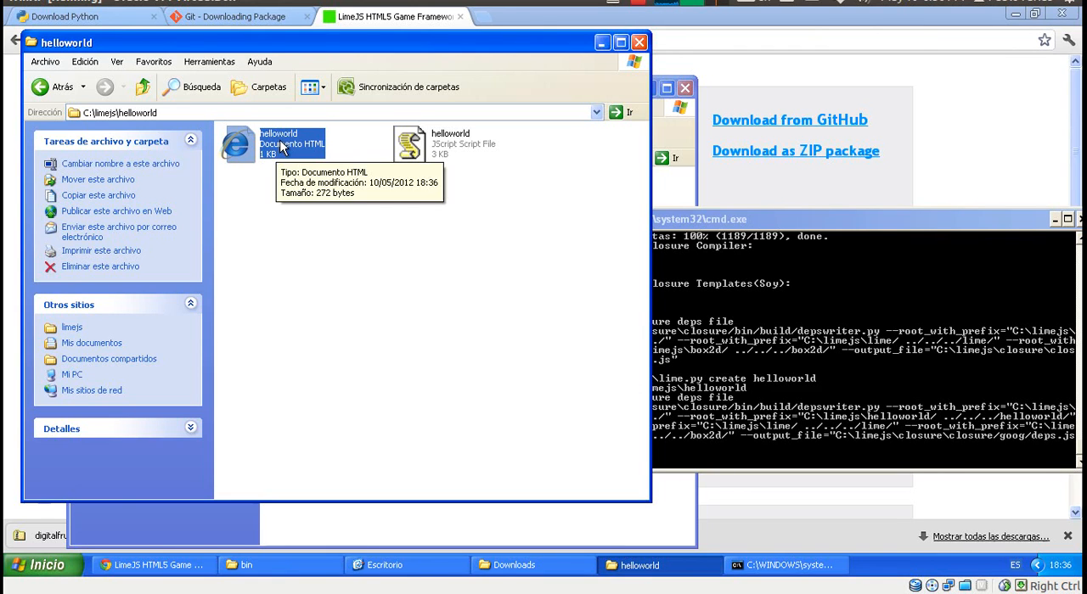
right_click(280, 143)
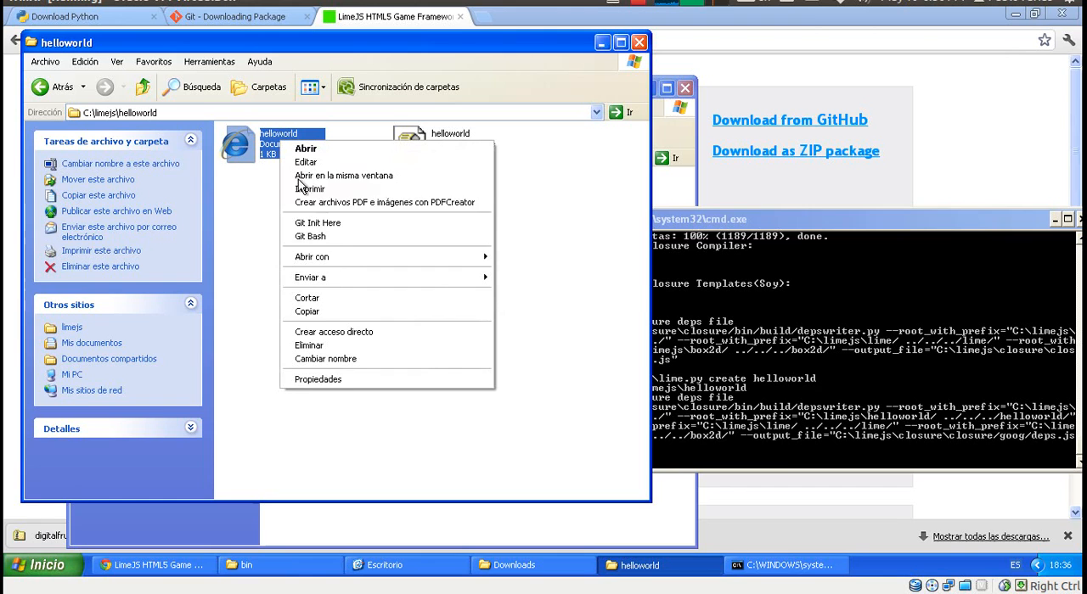
mouse_move(312, 256)
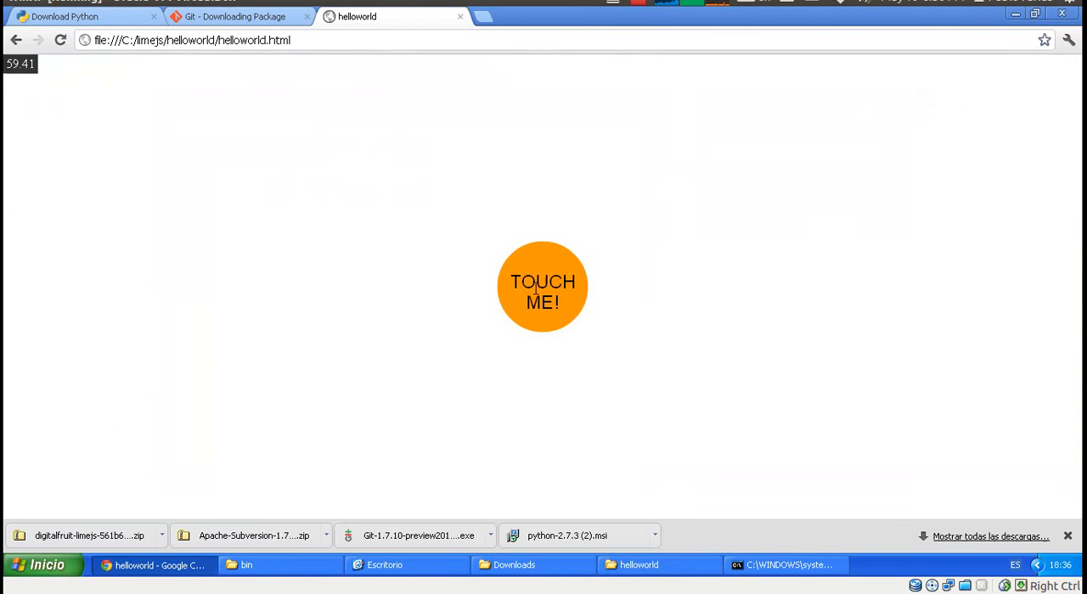
Touch the TOUCH ME circle and drag it around the helloworld page
click(542, 287)
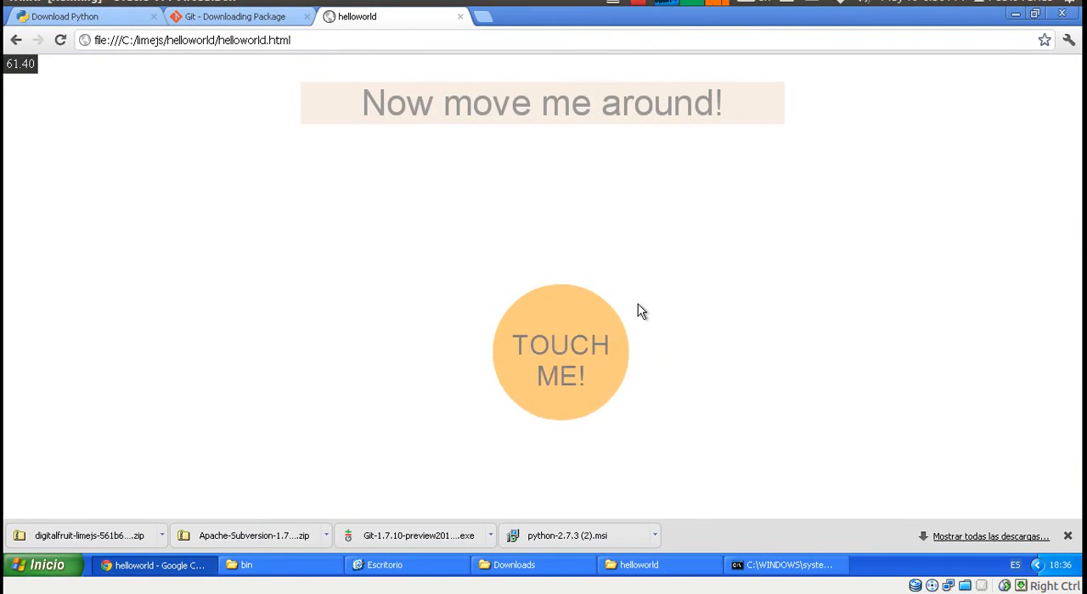
drag(560, 352, 516, 253)
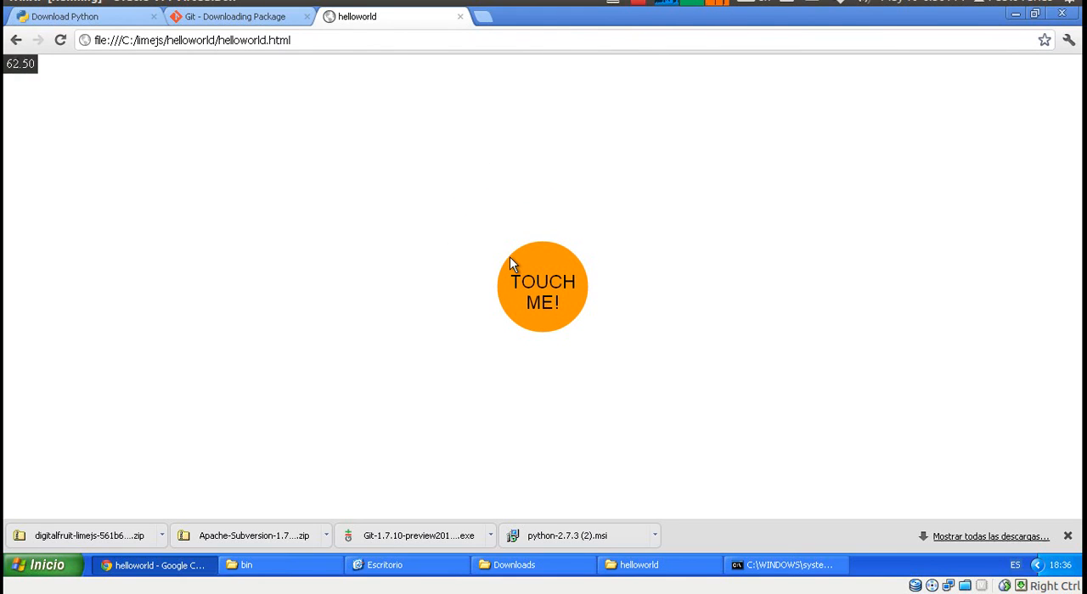
mouse_move(507, 272)
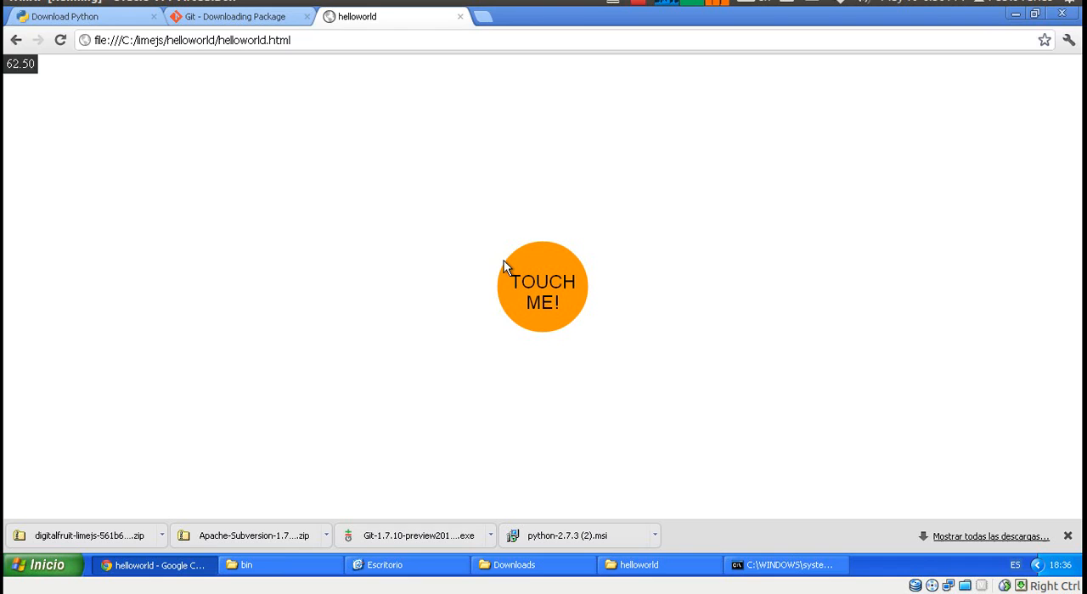
mouse_move(501, 262)
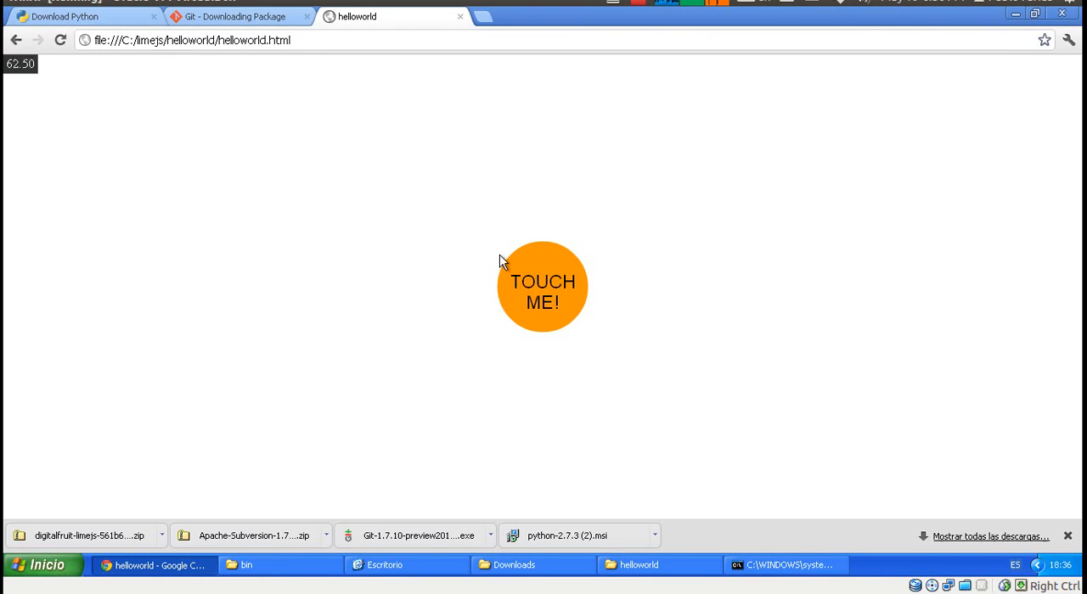